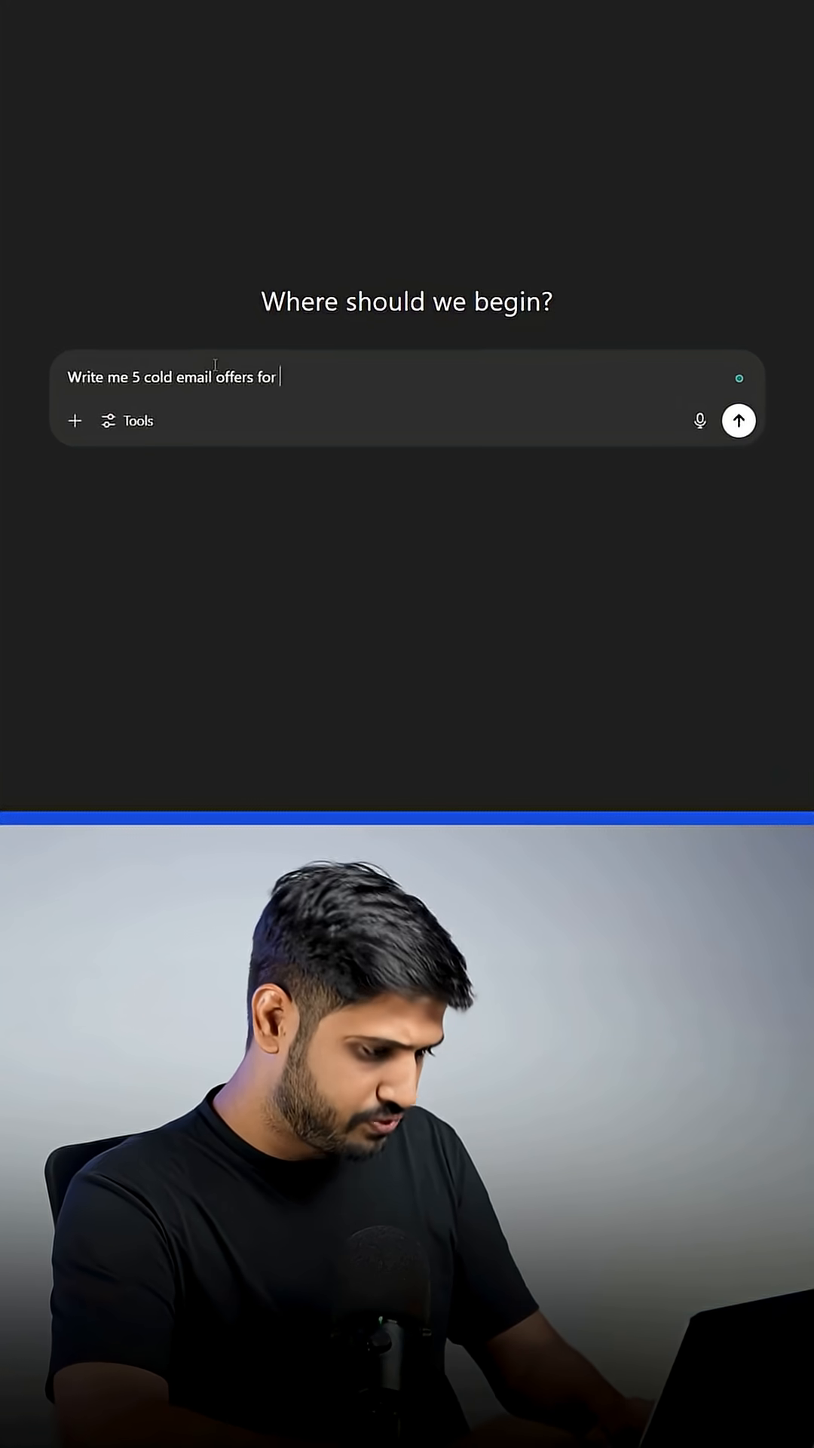
# Step: Submit the prompt asking for 5 cold email offers for B2B brands using Hormozi's method
pyautogui.write('B2B brands using Hormozi')
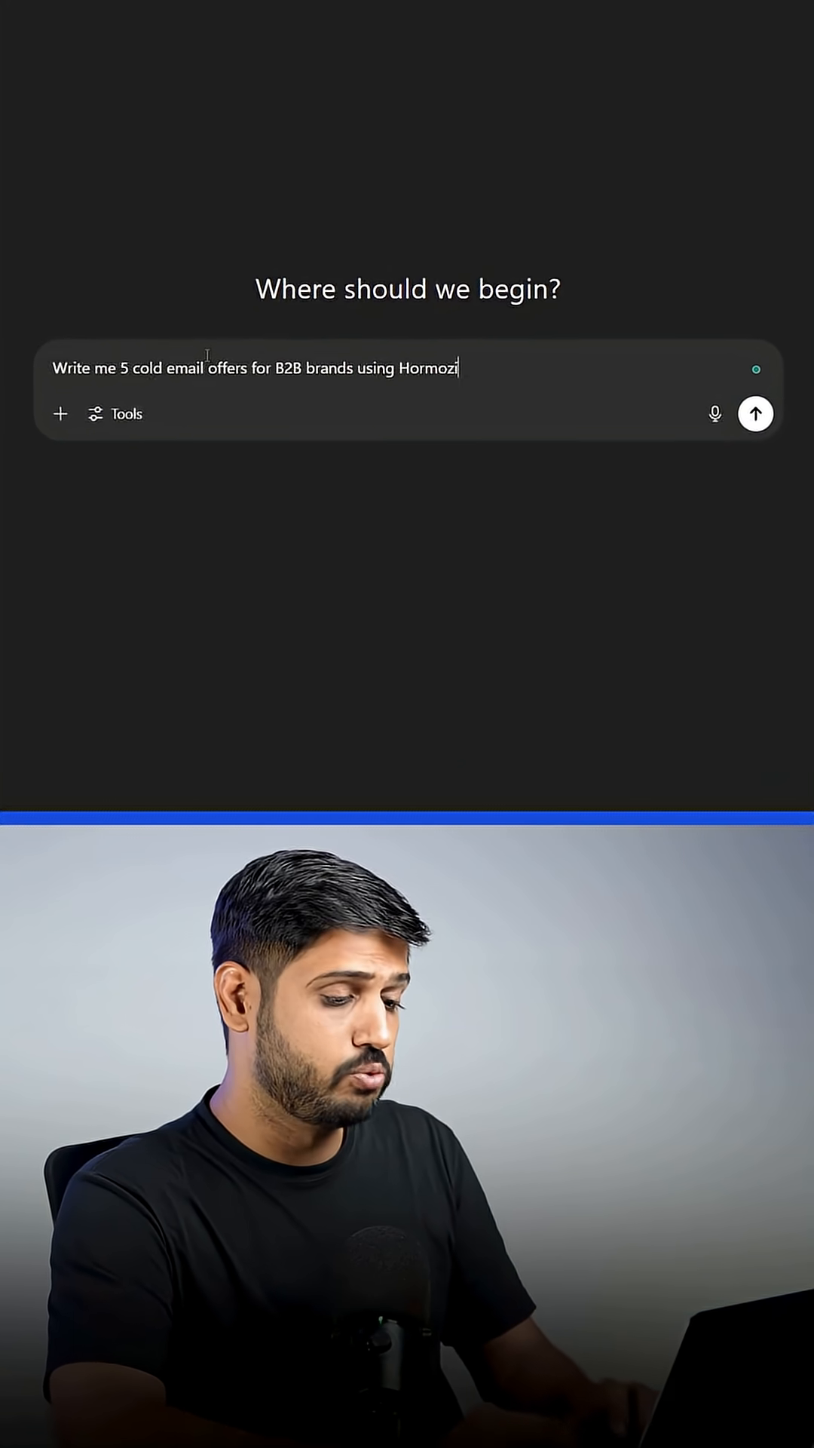
pyautogui.click(756, 413)
pyautogui.write("Really liked the 1st template. Let's customise it for the Shopify niche and make it tighter in terms of time, plus let's add the proof points as well.")
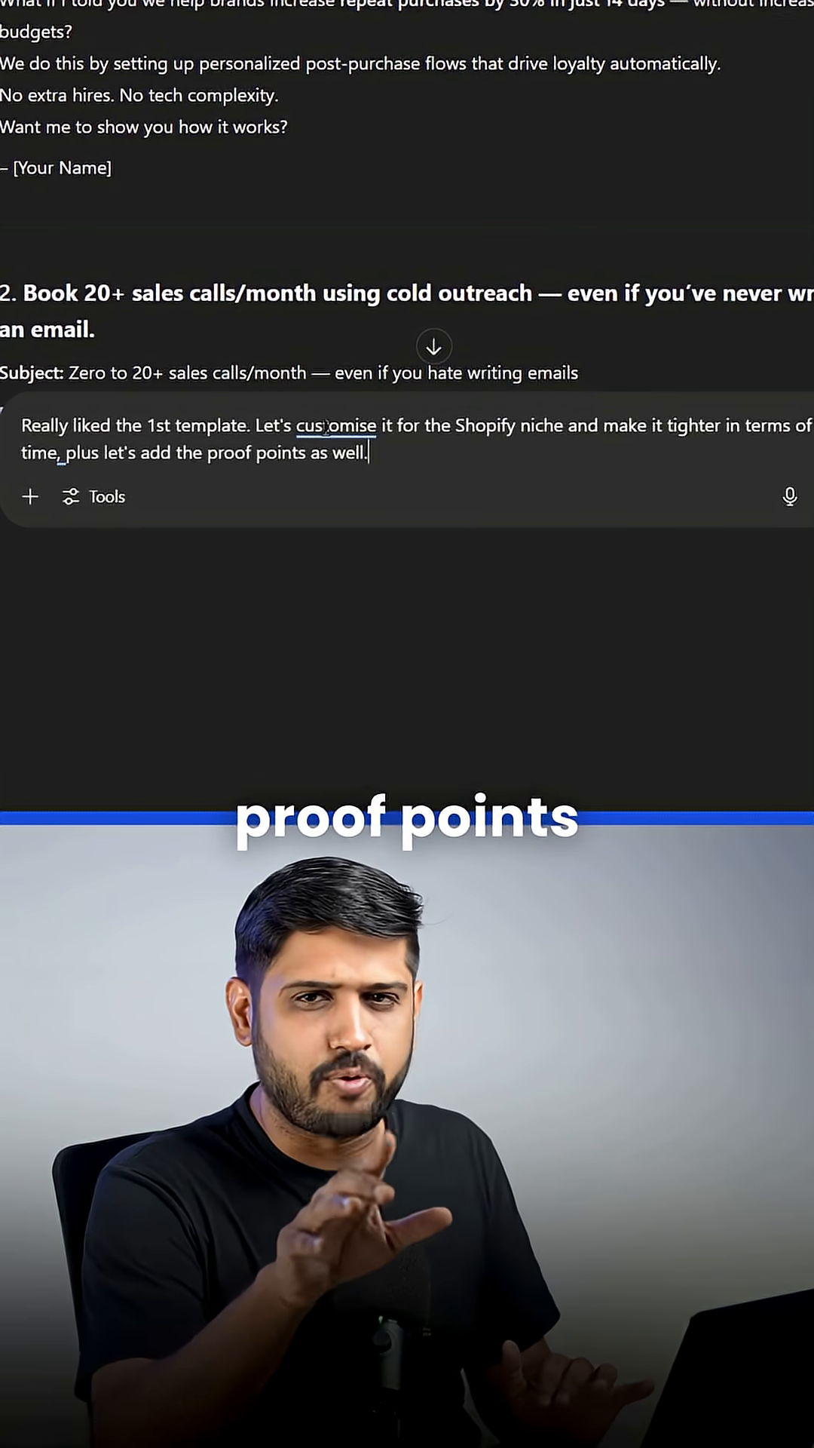
# Step: Scroll through the Shopify-tailored reply with post-purchase flows and real-result proof points
pyautogui.scroll(-3)
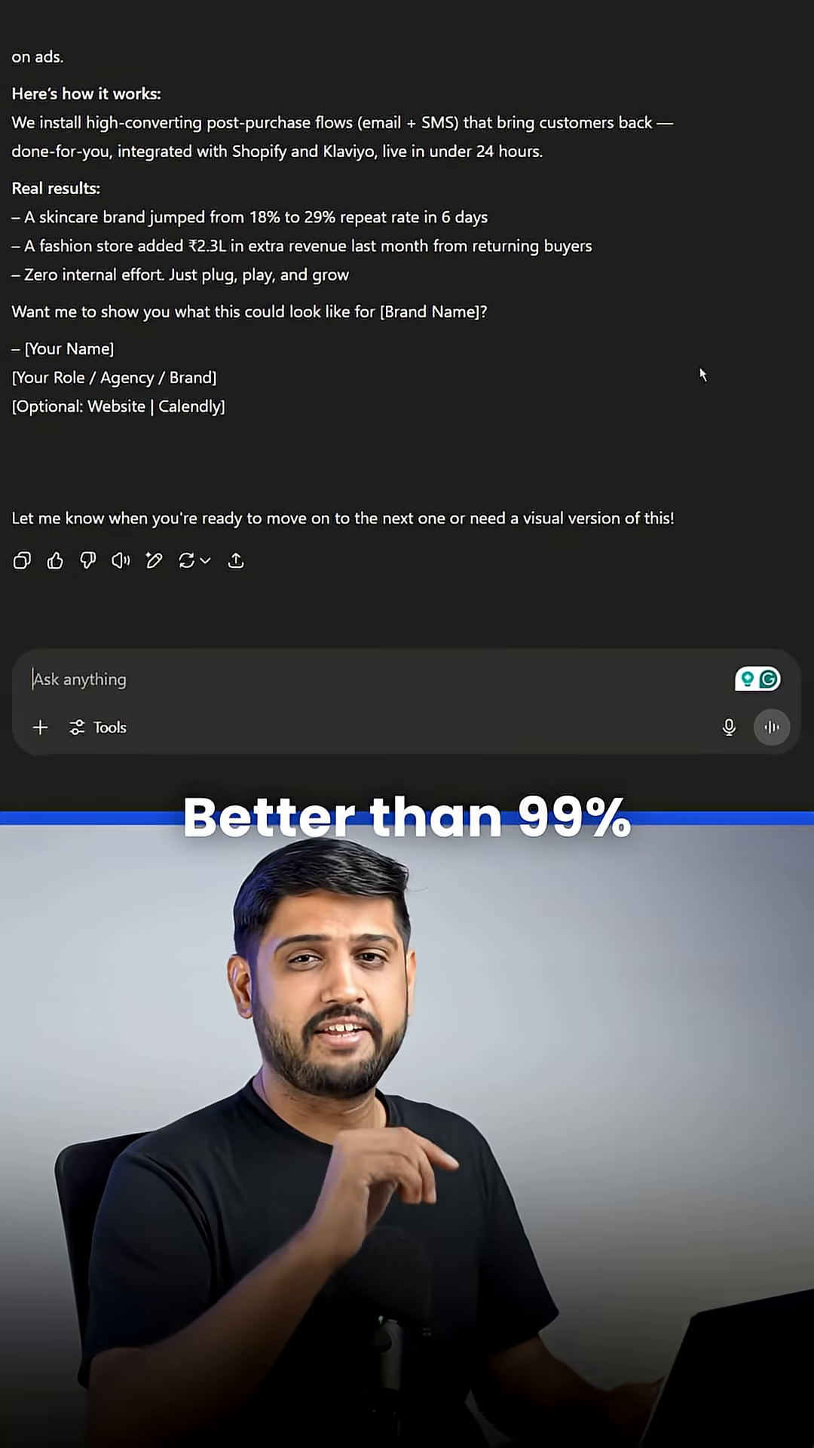